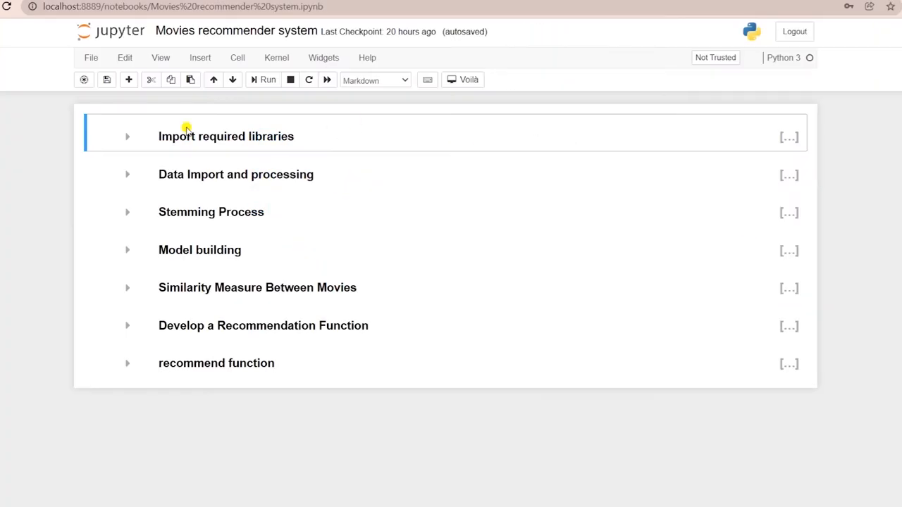
{"action": "mouse_move", "coordinate": [44, 138]}
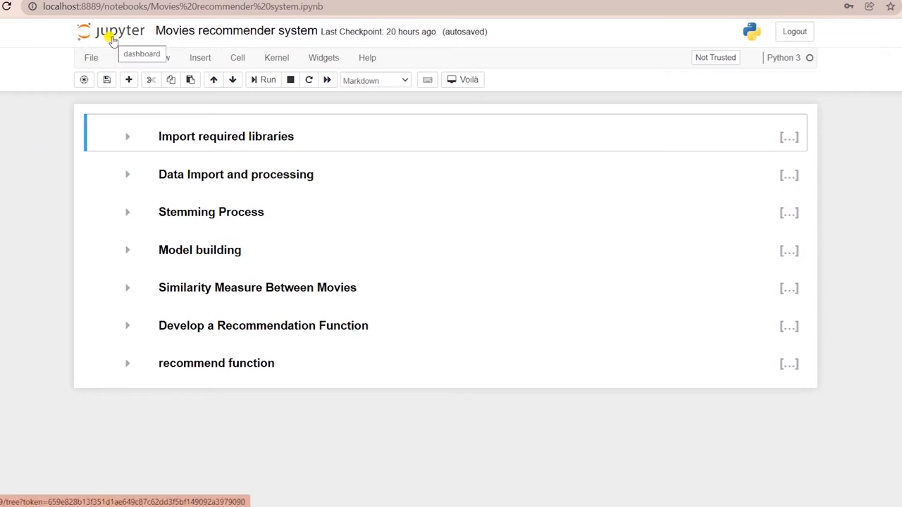
Step: Run the imports cell loading numpy, pandas, PorterStemmer and CountVectorizer as In [1]
{"action": "left_click", "coordinate": [126, 135]}
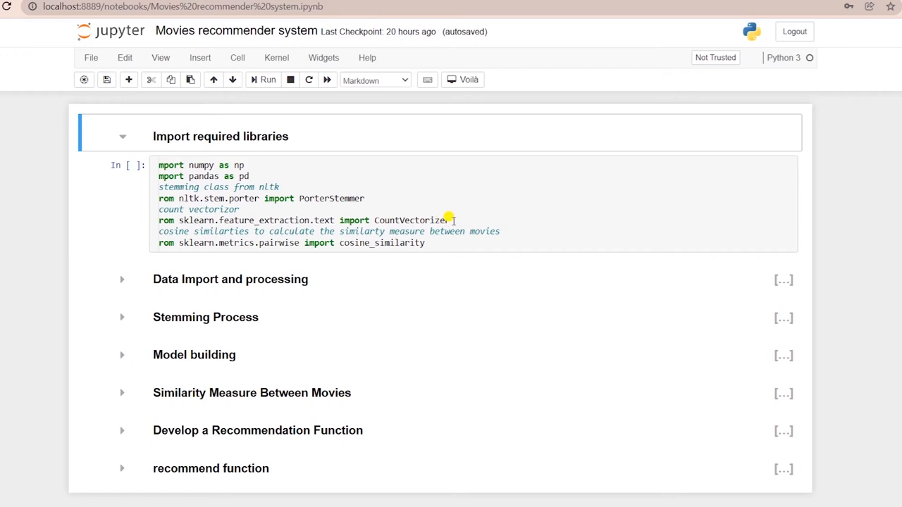
{"action": "mouse_move", "coordinate": [398, 214]}
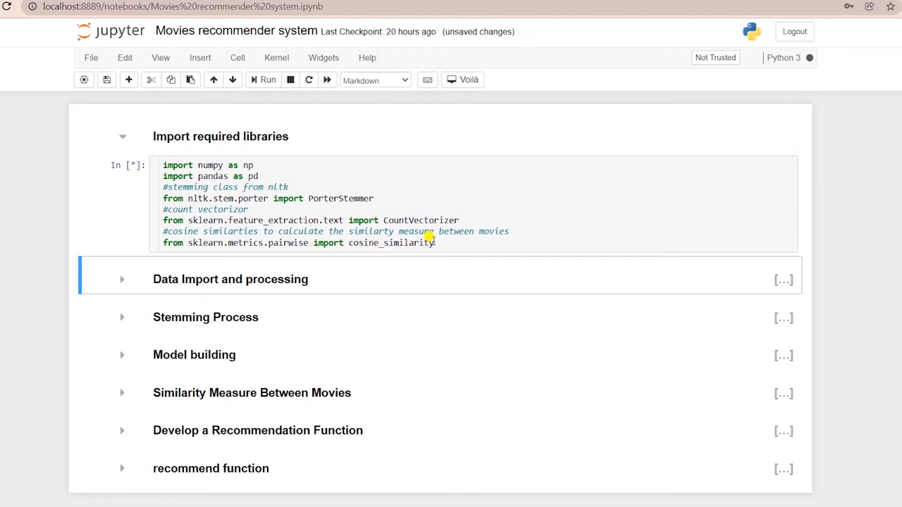
{"action": "left_click", "coordinate": [262, 79]}
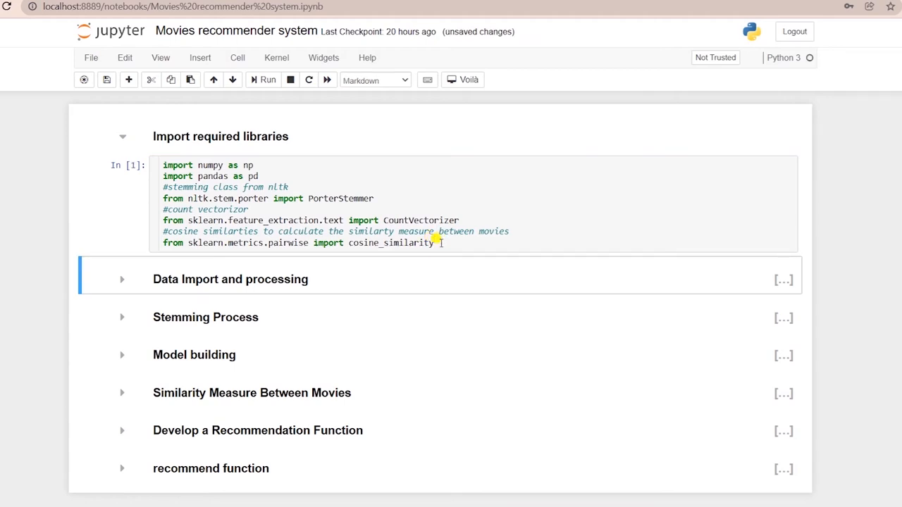
Step: Load movies_dataset.csv with read_csv, preview df.head() and print df['tags'][0]
{"action": "left_click", "coordinate": [121, 135]}
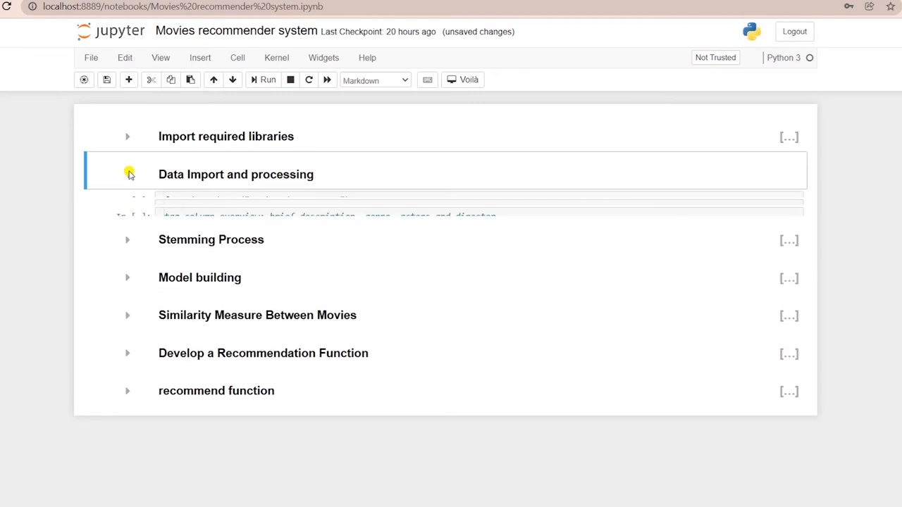
{"action": "left_click", "coordinate": [127, 175]}
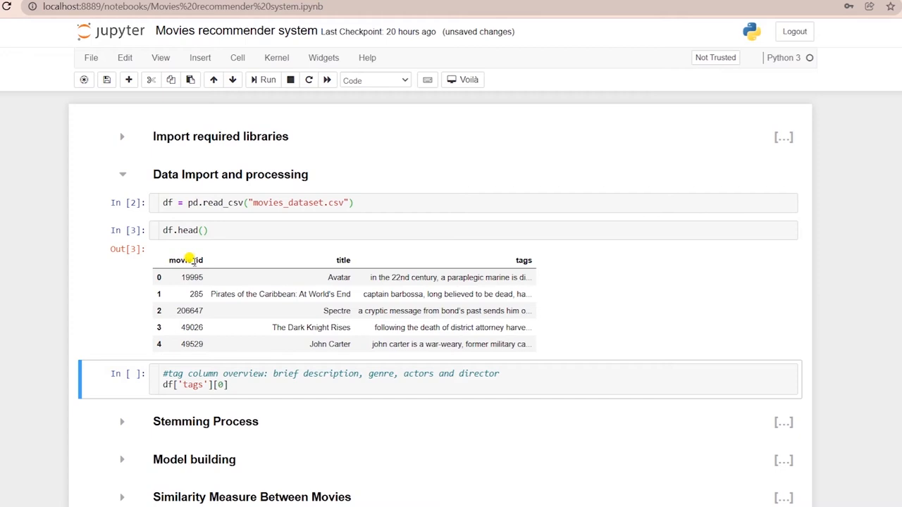
{"action": "mouse_move", "coordinate": [508, 261]}
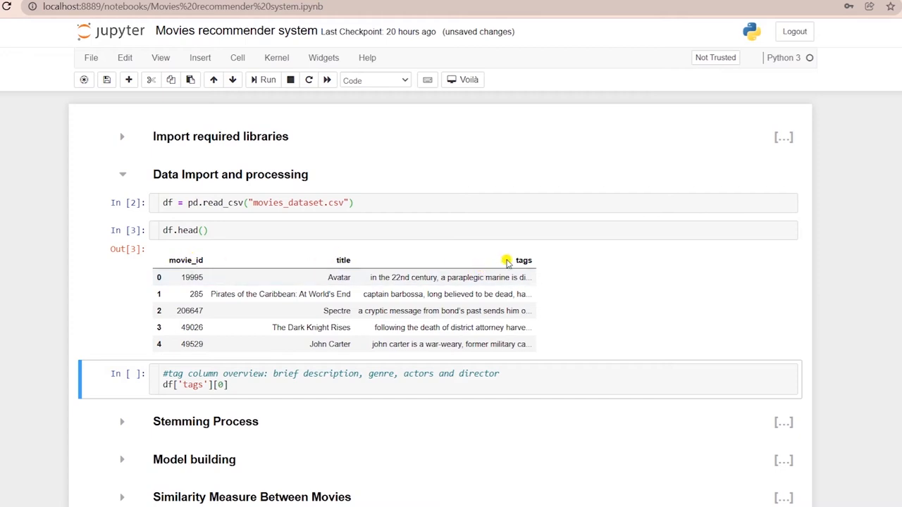
{"action": "left_click", "coordinate": [289, 385]}
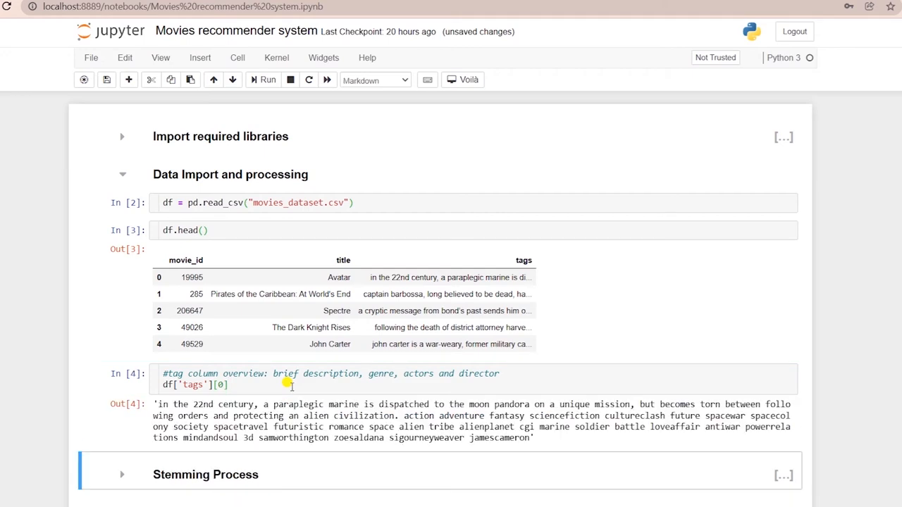
{"action": "scroll", "scroll_direction": "down", "scroll_amount": 3}
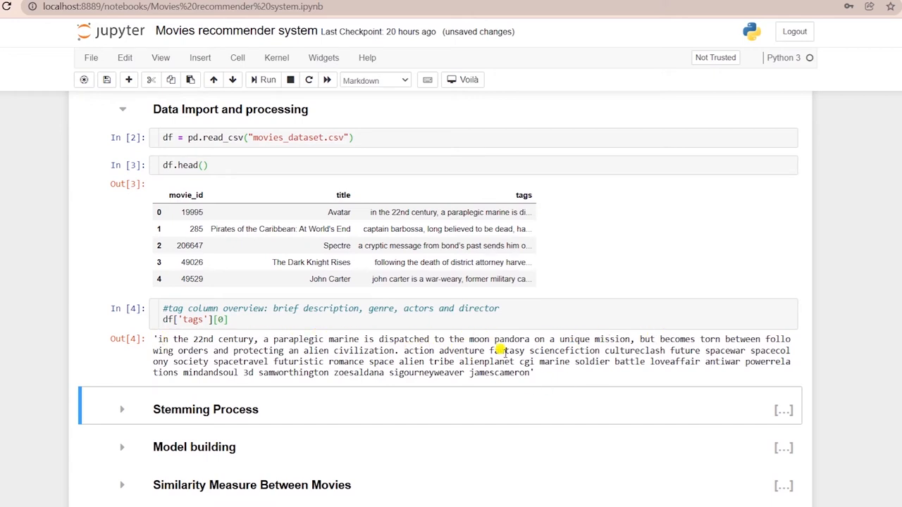
{"action": "mouse_move", "coordinate": [252, 361]}
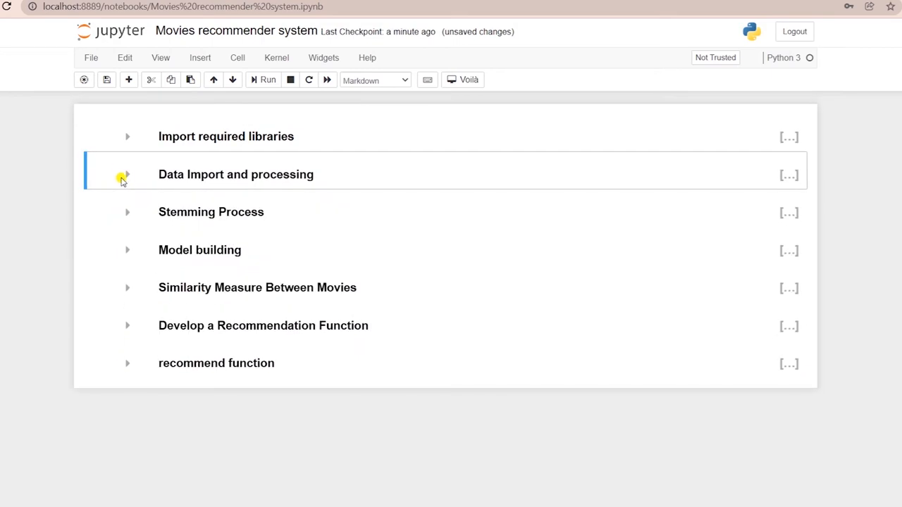
Step: Create the PorterStemmer and run the stem helper that joins stemmed words
{"action": "left_click", "coordinate": [127, 212]}
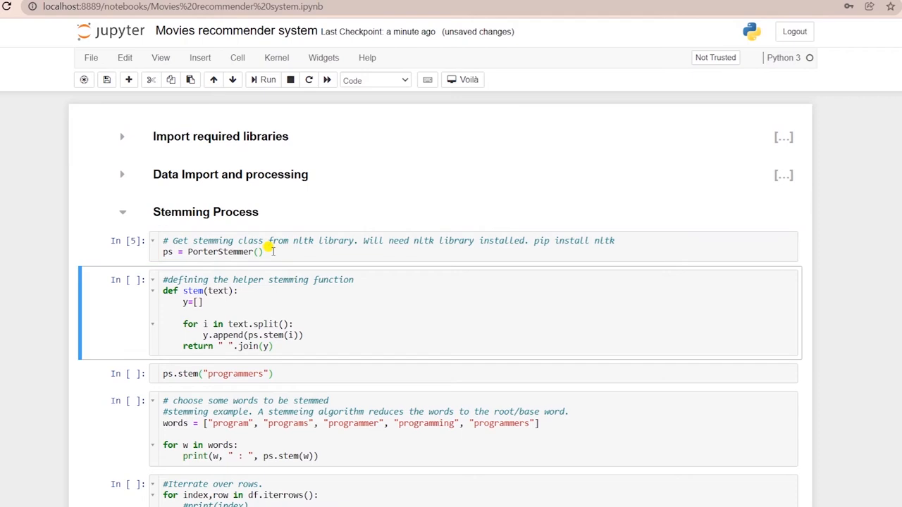
{"action": "scroll", "scroll_direction": "down", "scroll_amount": 3}
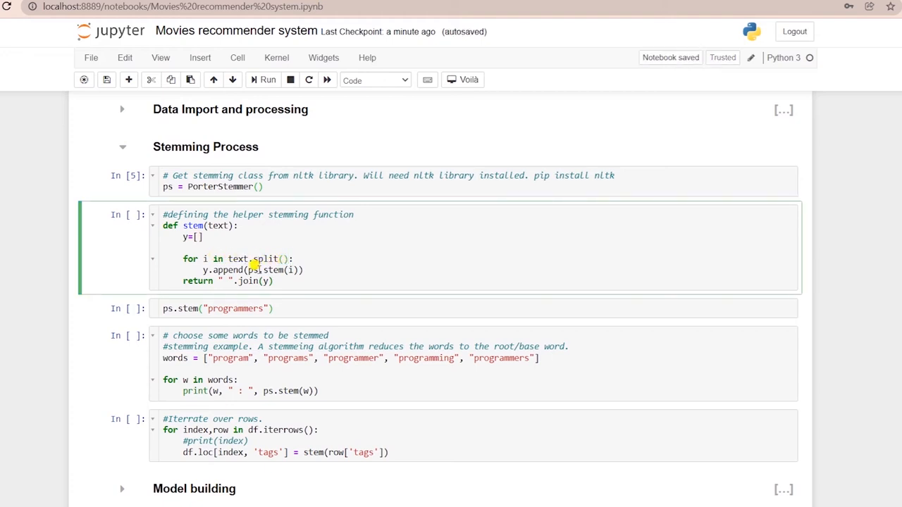
{"action": "double_click", "coordinate": [271, 270]}
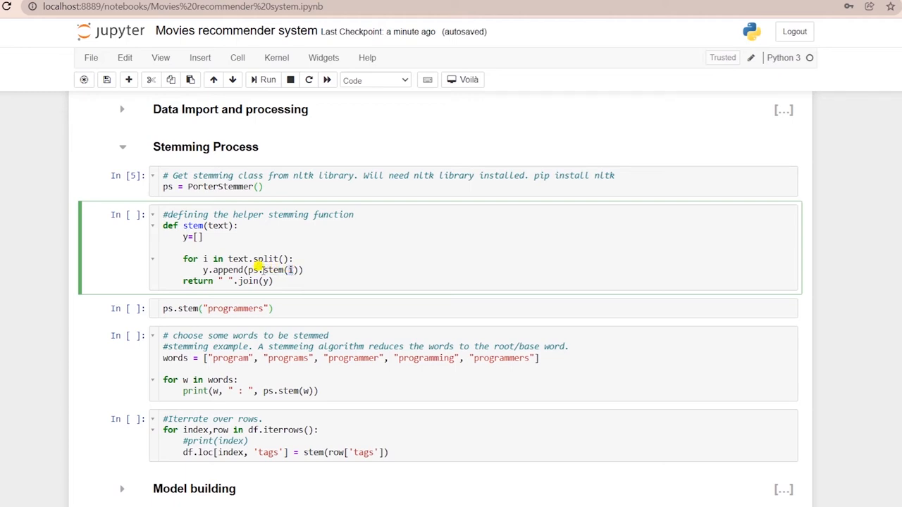
{"action": "double_click", "coordinate": [227, 271]}
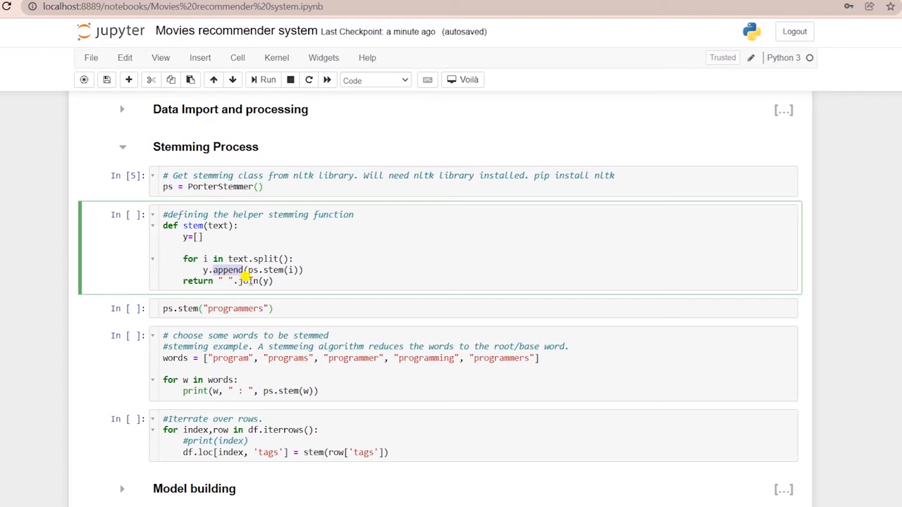
{"action": "key", "text": "shift+enter"}
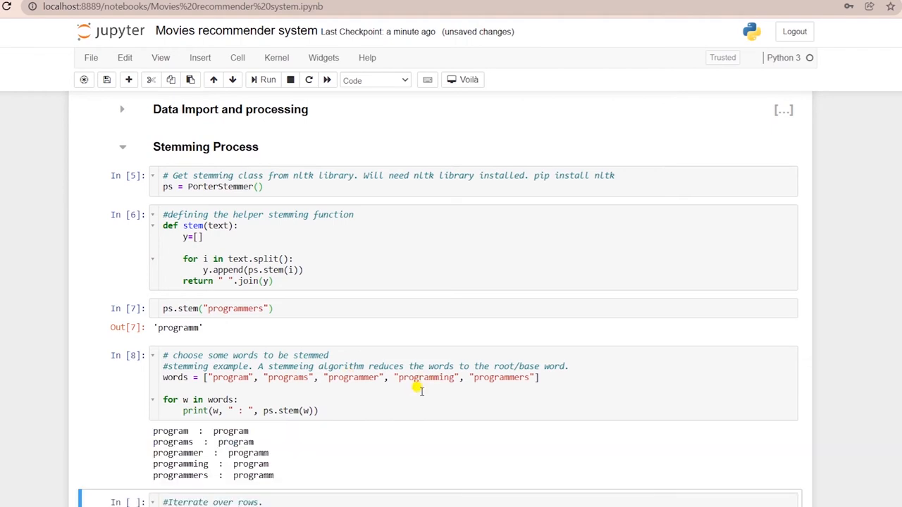
Step: Run the iterrows loop that stems every tags row via df.loc
{"action": "scroll", "scroll_direction": "down", "scroll_amount": 3}
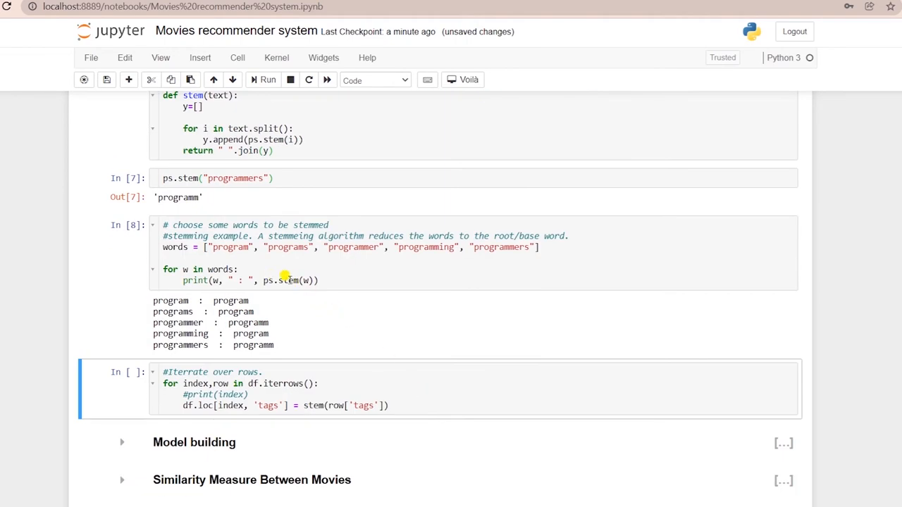
{"action": "mouse_move", "coordinate": [280, 361]}
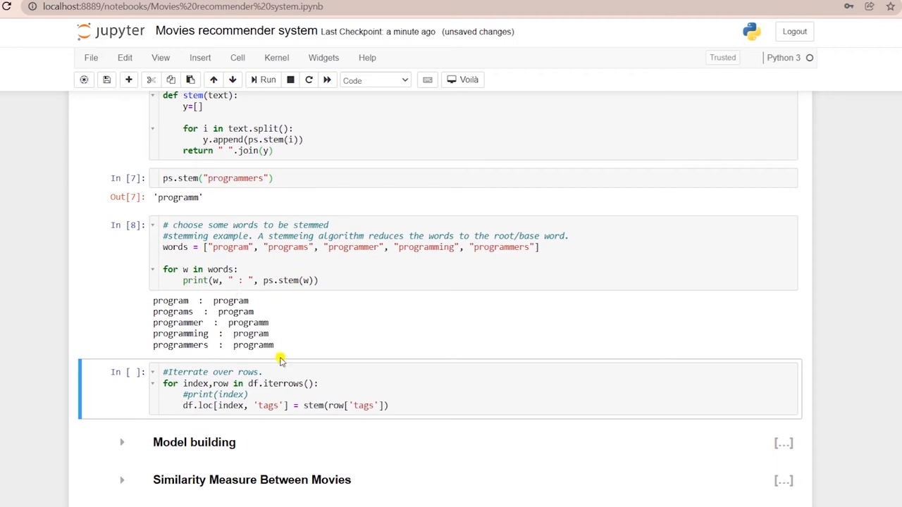
{"action": "scroll", "scroll_direction": "down", "scroll_amount": 3}
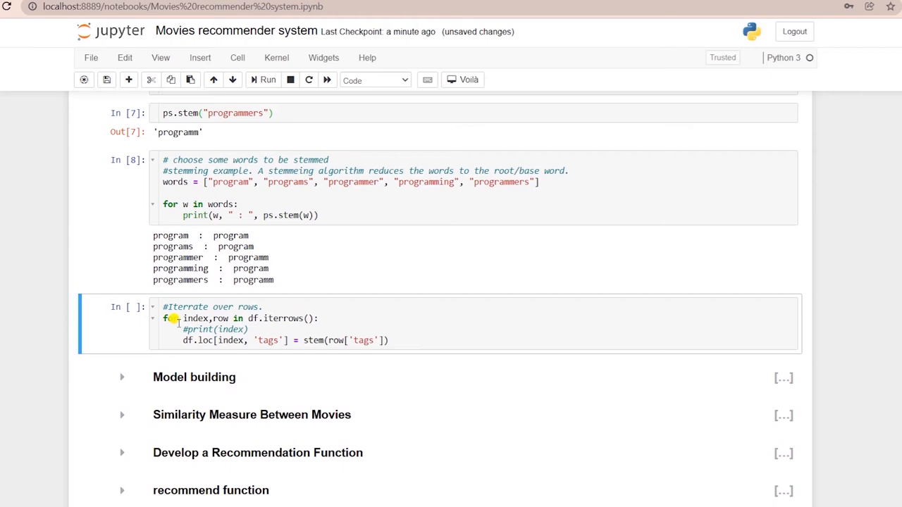
{"action": "double_click", "coordinate": [282, 318]}
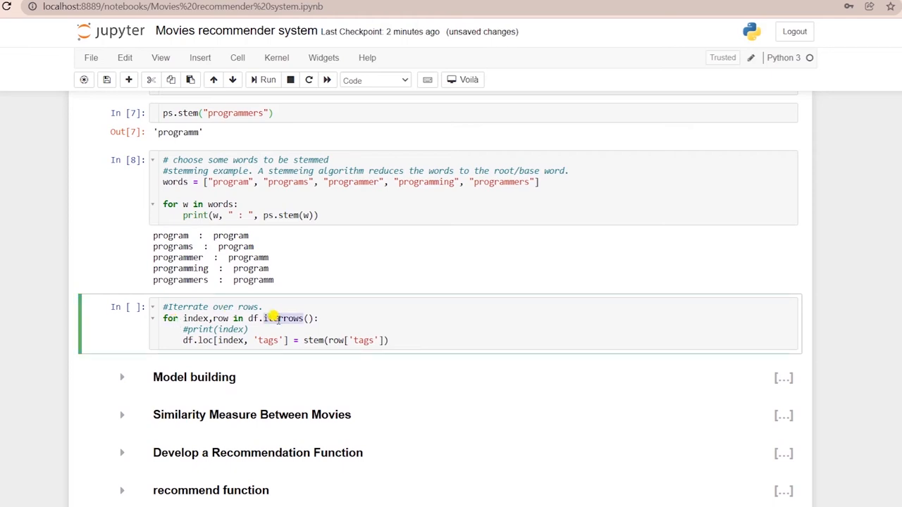
{"action": "double_click", "coordinate": [282, 319]}
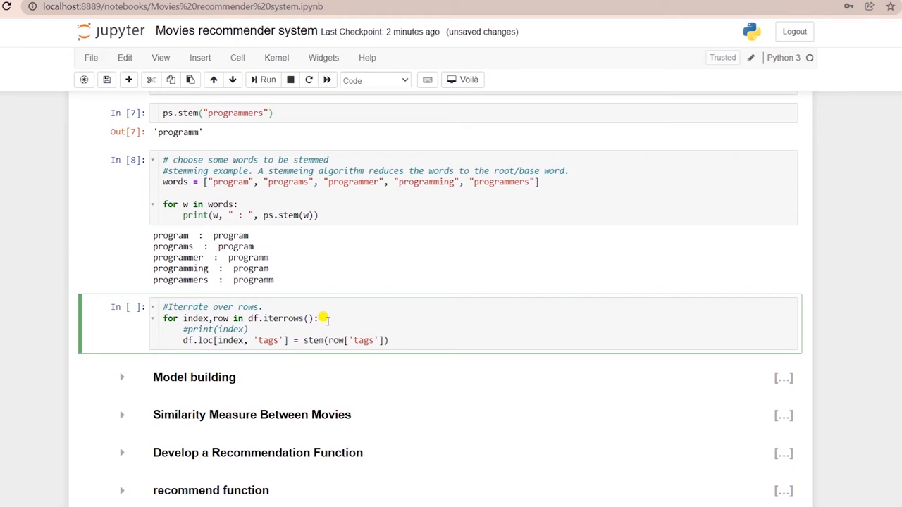
{"action": "mouse_move", "coordinate": [280, 318]}
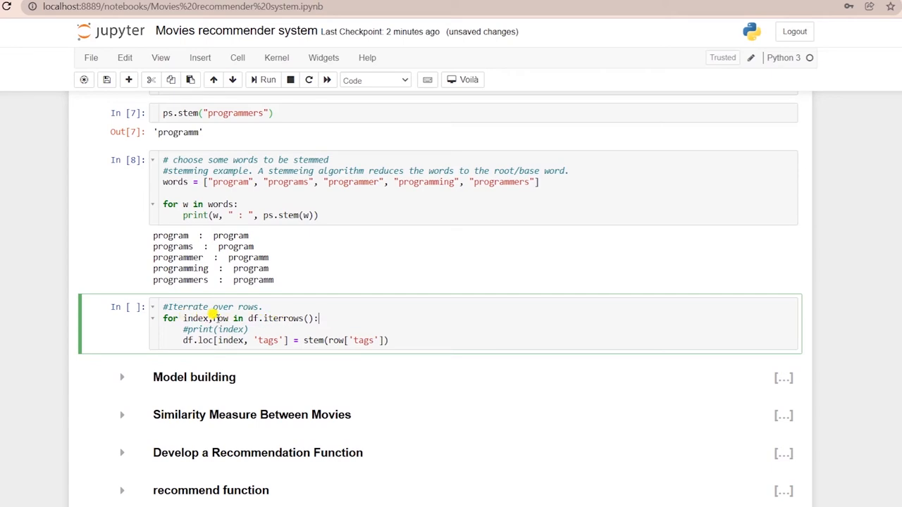
{"action": "mouse_move", "coordinate": [206, 330]}
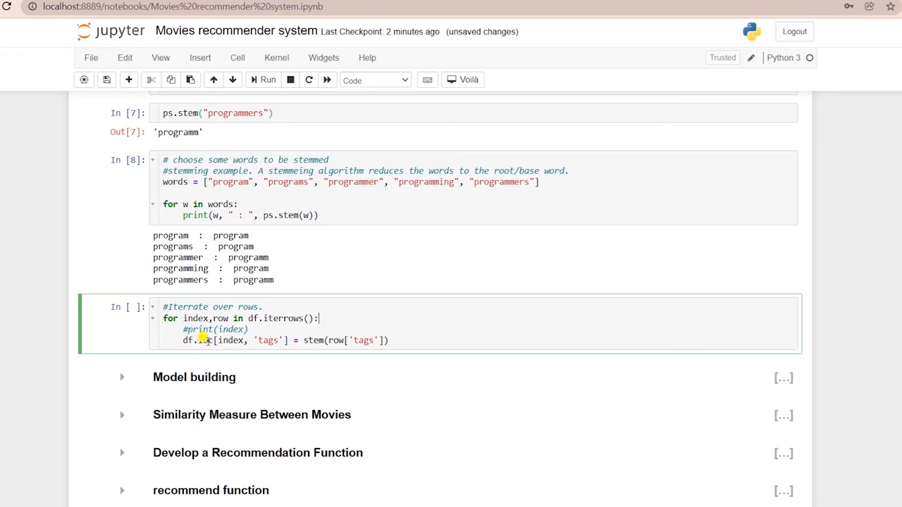
{"action": "double_click", "coordinate": [229, 340]}
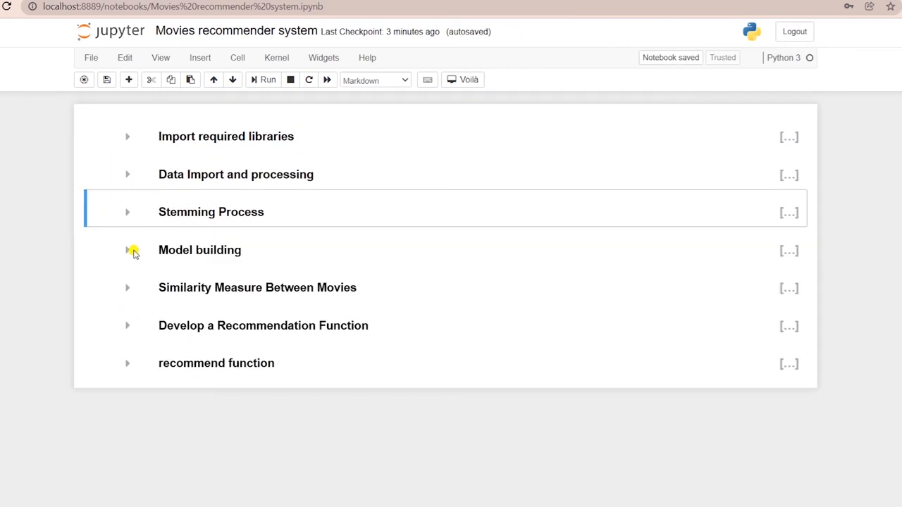
Step: Fit CountVectorizer with fit_transform on df['tags'] to build the 5000-feature vectors array
{"action": "left_click", "coordinate": [127, 251]}
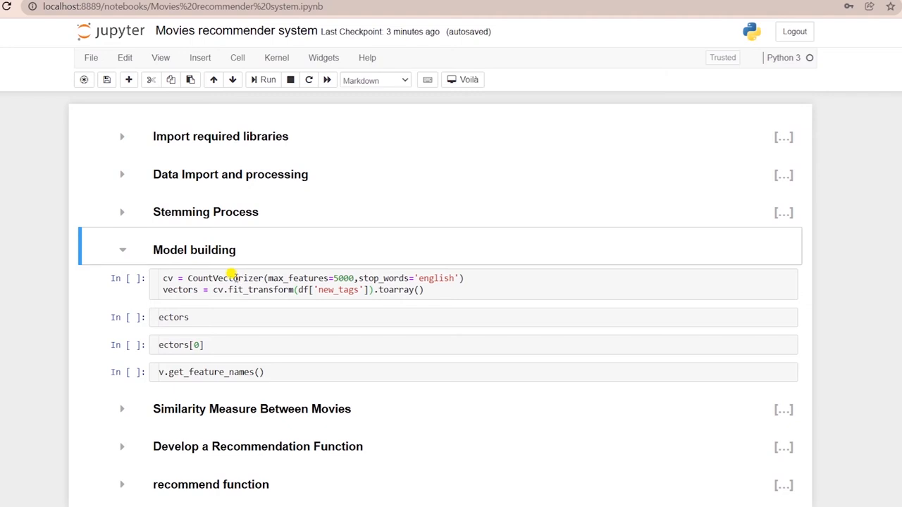
{"action": "mouse_move", "coordinate": [186, 278]}
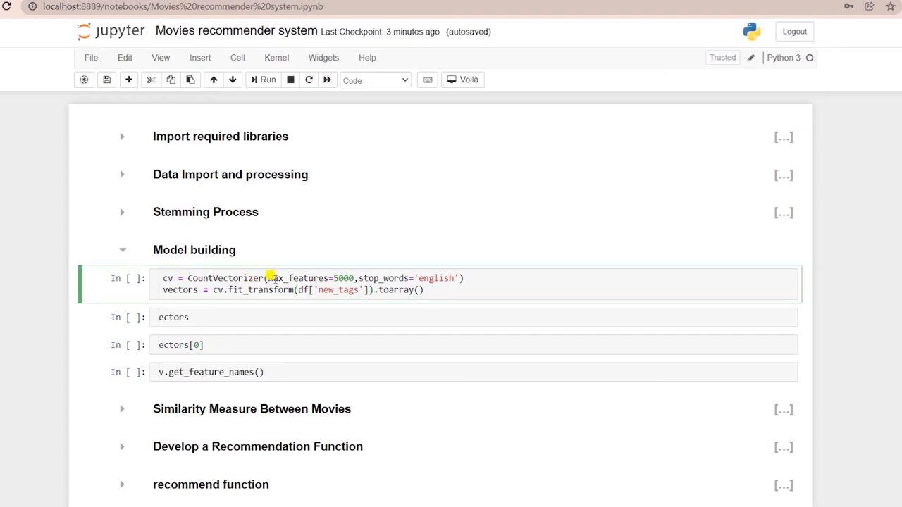
{"action": "double_click", "coordinate": [301, 278]}
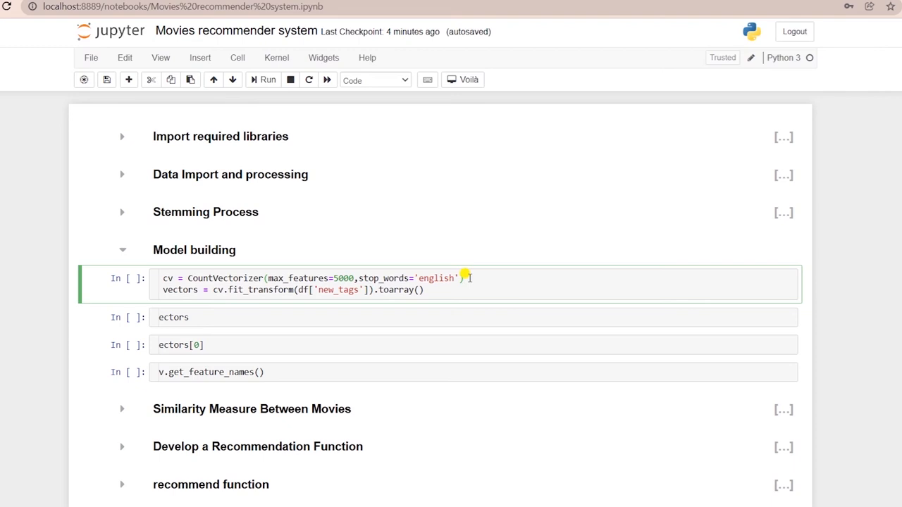
{"action": "double_click", "coordinate": [265, 290]}
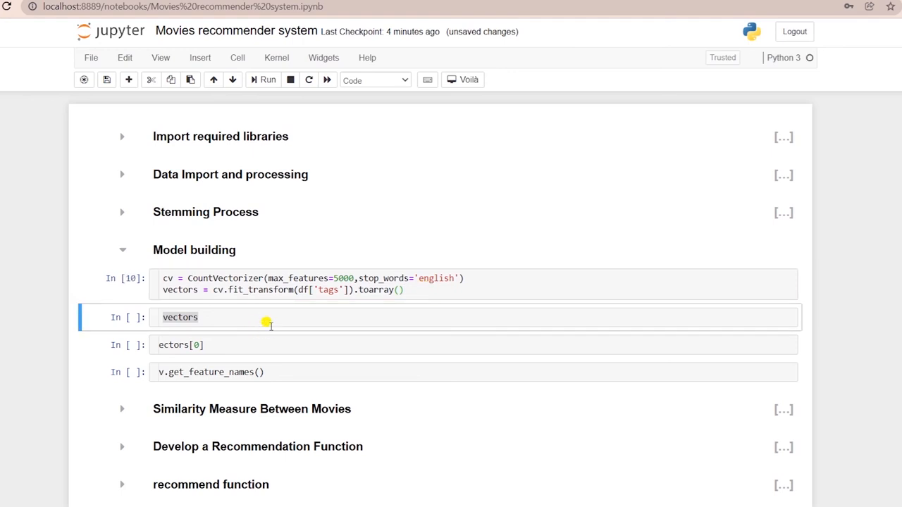
Step: Display vectors, vectors[0] and cv.get_feature_names() showing the stemmed feature names
{"action": "left_click", "coordinate": [262, 79]}
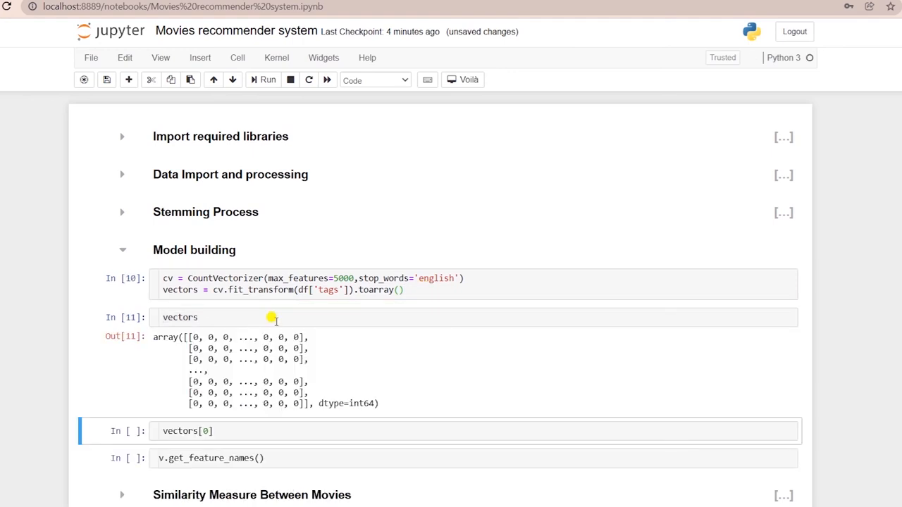
{"action": "scroll", "scroll_direction": "down", "scroll_amount": 3}
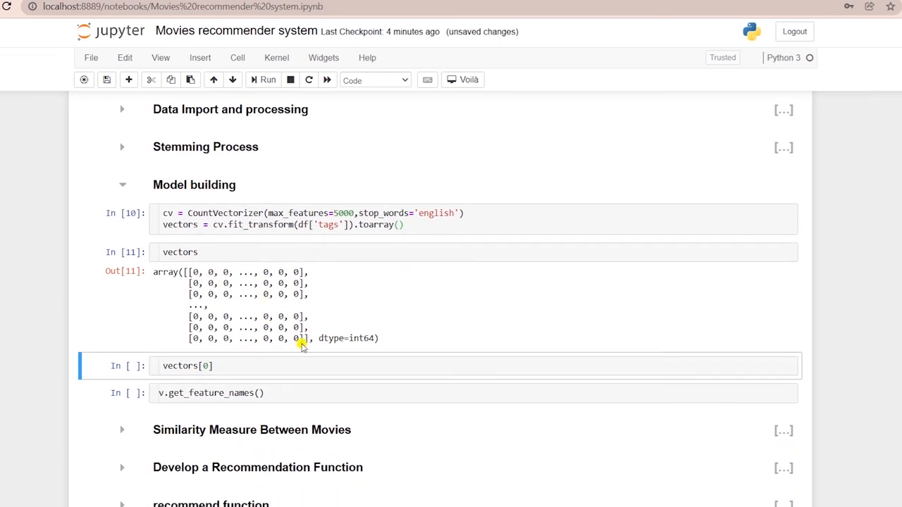
{"action": "left_click", "coordinate": [233, 366]}
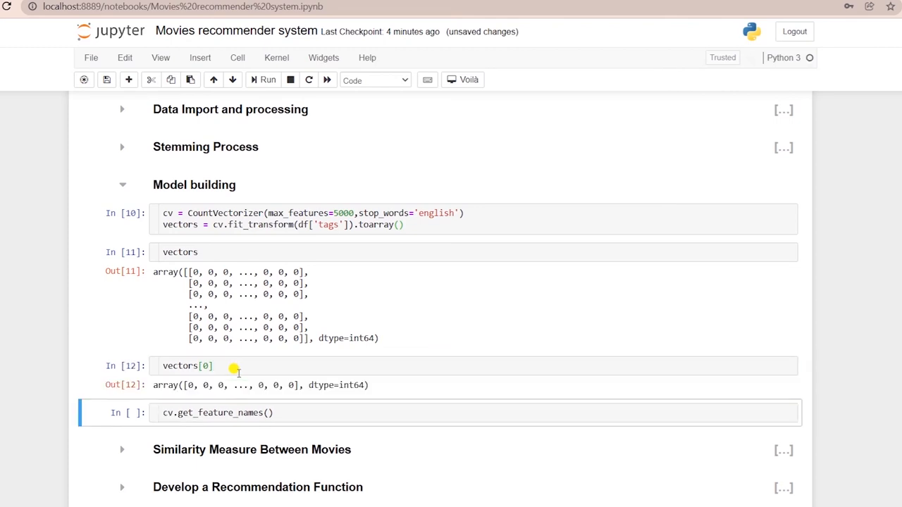
{"action": "mouse_move", "coordinate": [238, 385]}
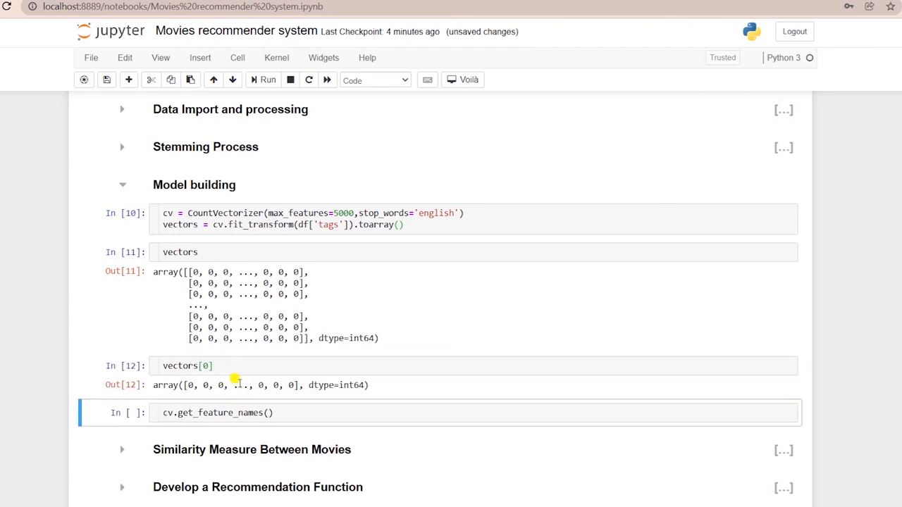
{"action": "mouse_move", "coordinate": [144, 421]}
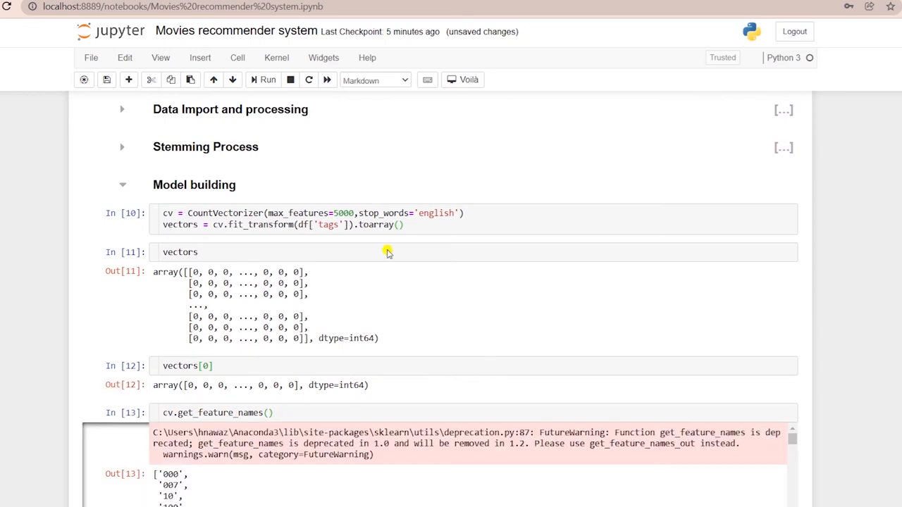
{"action": "scroll", "scroll_direction": "down", "scroll_amount": 3}
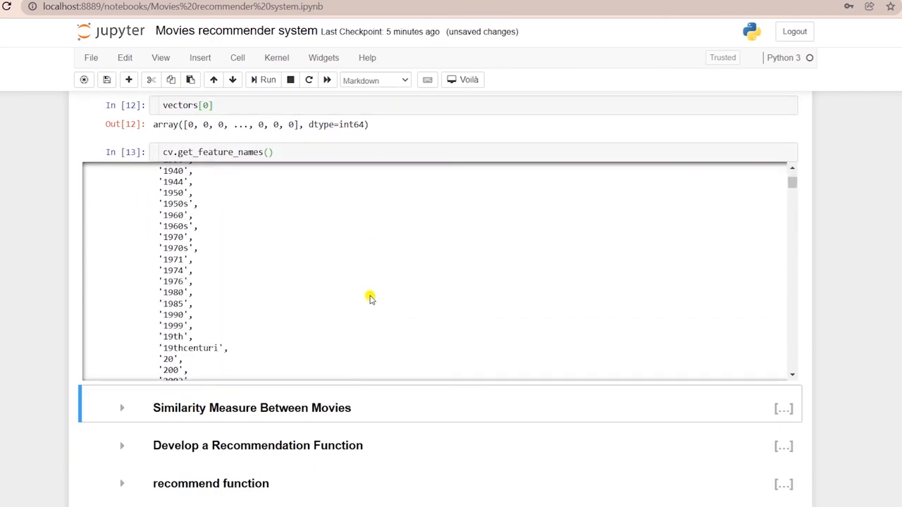
{"action": "scroll", "scroll_direction": "down", "scroll_amount": 3}
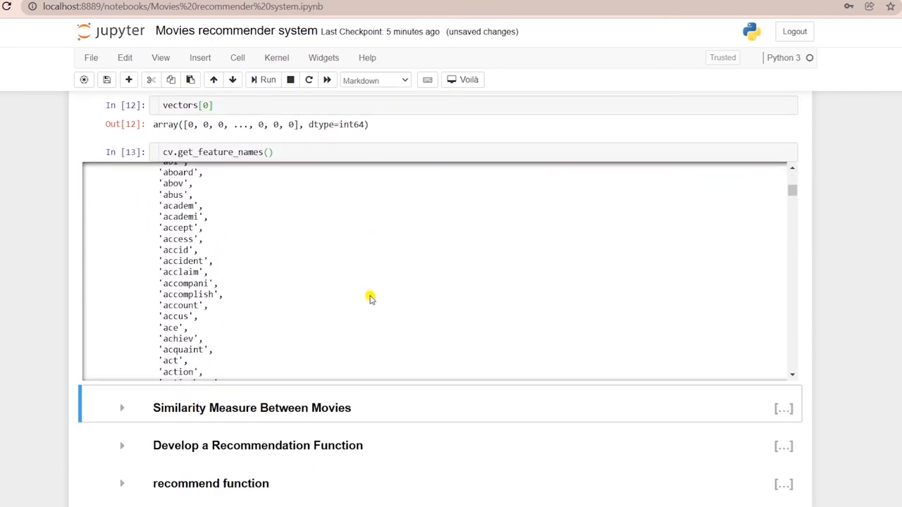
{"action": "scroll", "scroll_direction": "down", "scroll_amount": 3}
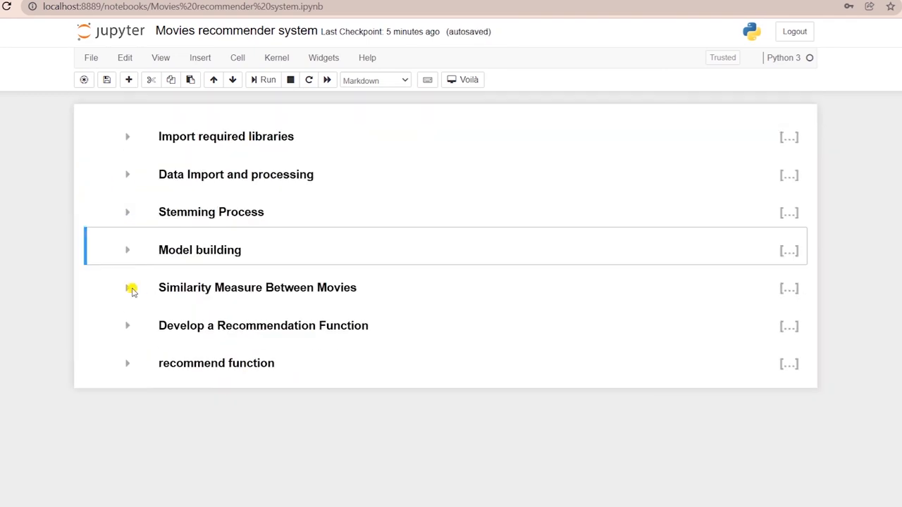
Step: Compute similarity = cosine_similarity(vectors) across all movie vectors
{"action": "left_click", "coordinate": [127, 287]}
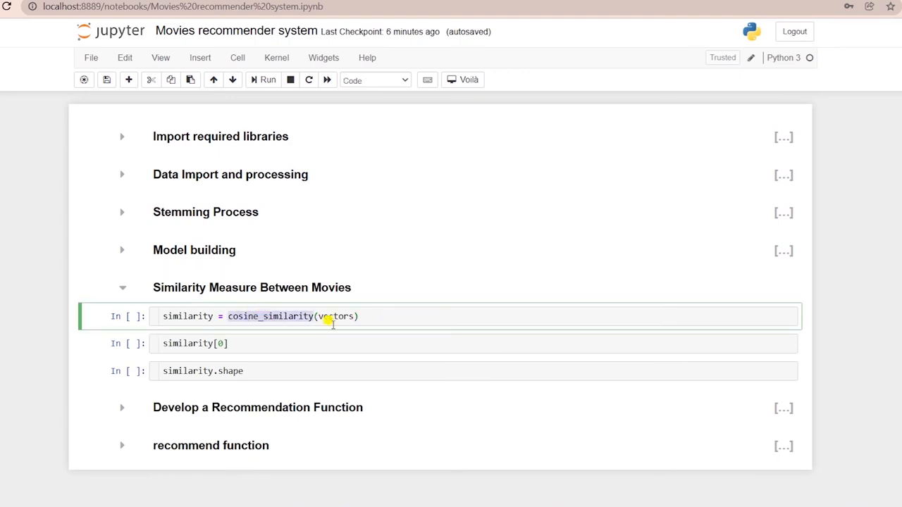
{"action": "double_click", "coordinate": [335, 316]}
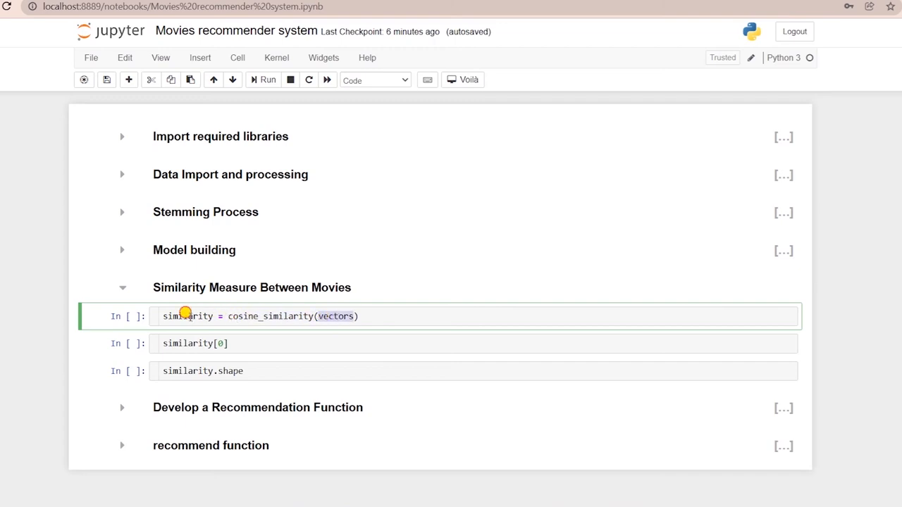
{"action": "double_click", "coordinate": [186, 316]}
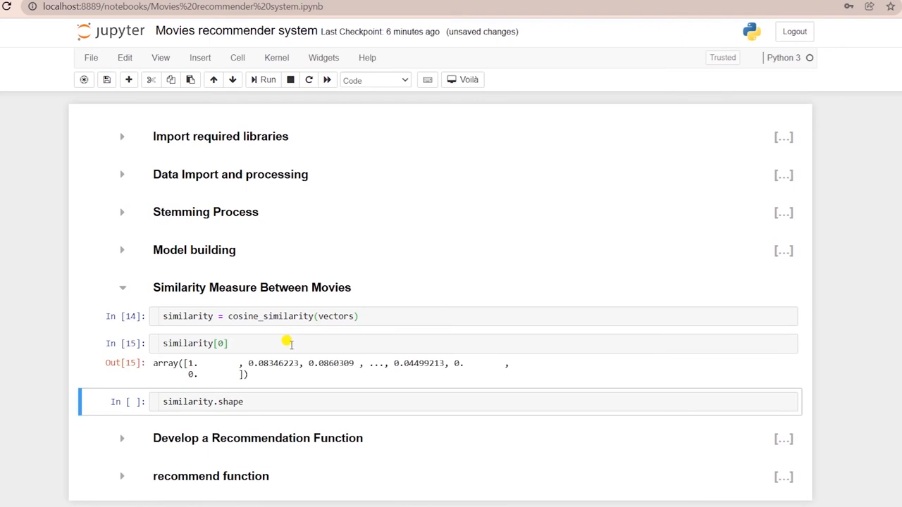
{"action": "mouse_move", "coordinate": [378, 358]}
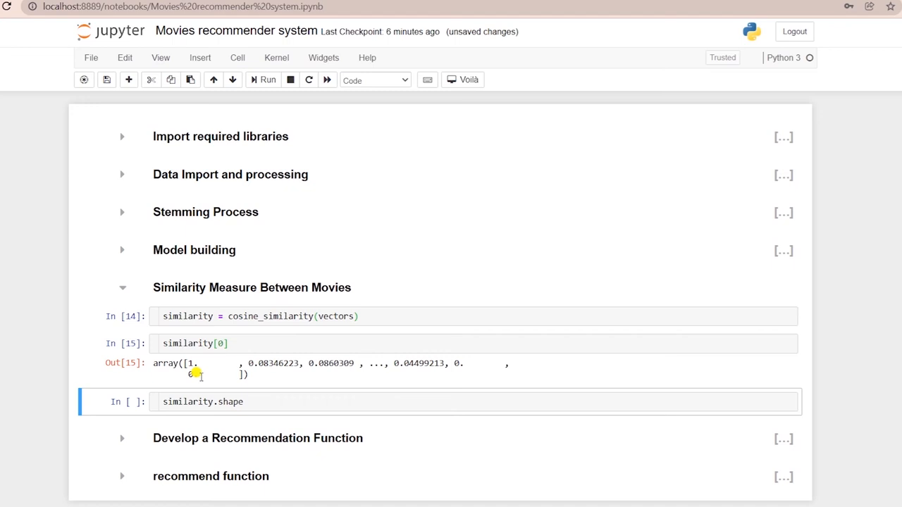
{"action": "left_click", "coordinate": [194, 344]}
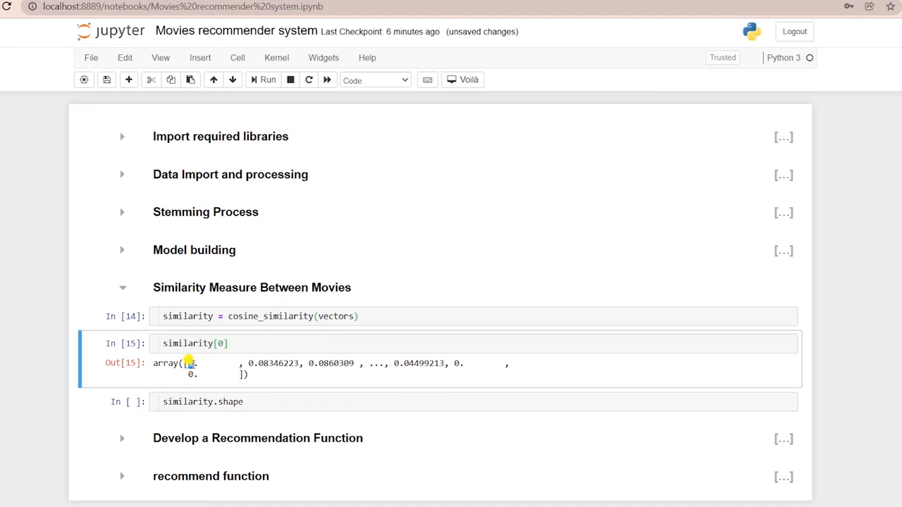
{"action": "mouse_move", "coordinate": [247, 361]}
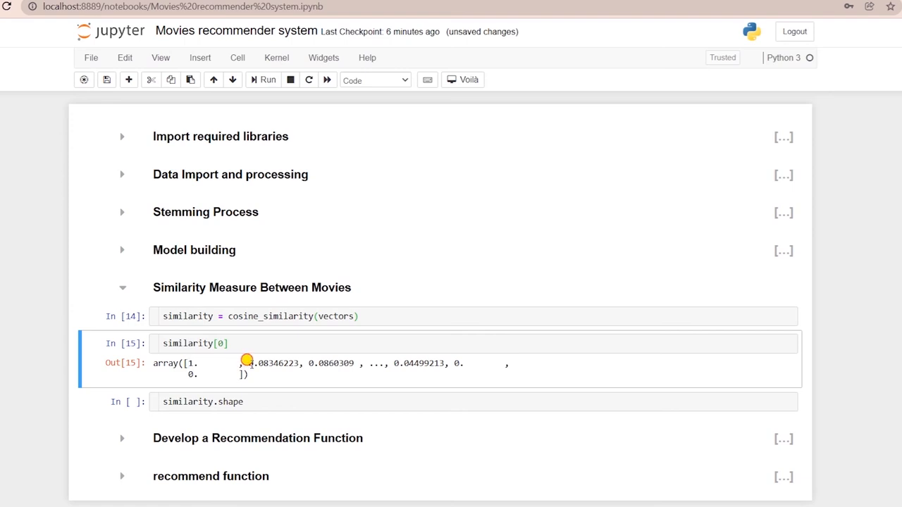
Step: Show similarity[0] for the first movie and add a copy of that cell below
{"action": "double_click", "coordinate": [259, 363]}
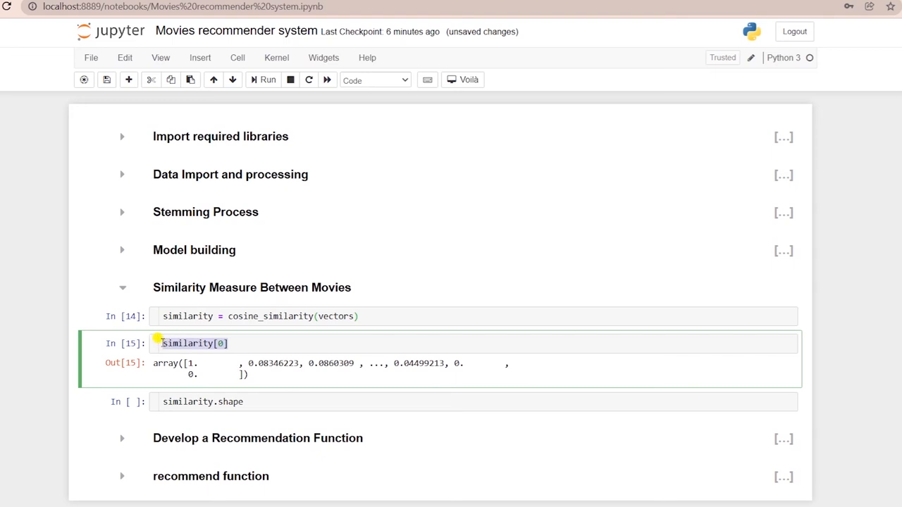
{"action": "left_click", "coordinate": [276, 344]}
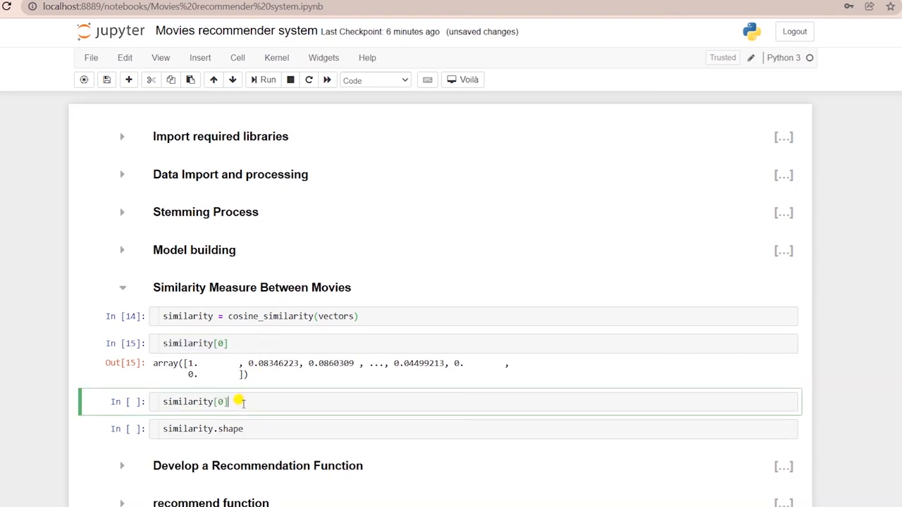
{"action": "key", "text": "BackSpace"}
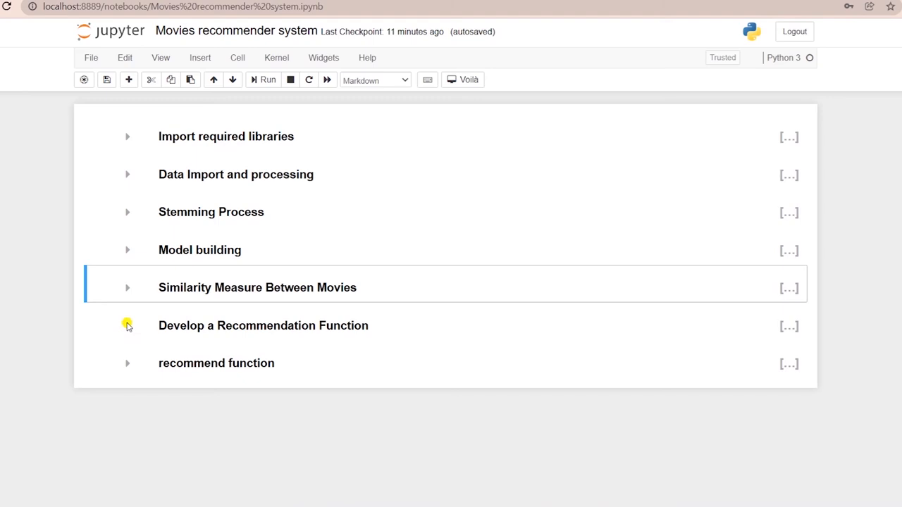
Step: Run sorted(similarity[262]) to list the Lord of the Rings scores ascending
{"action": "left_click", "coordinate": [126, 326]}
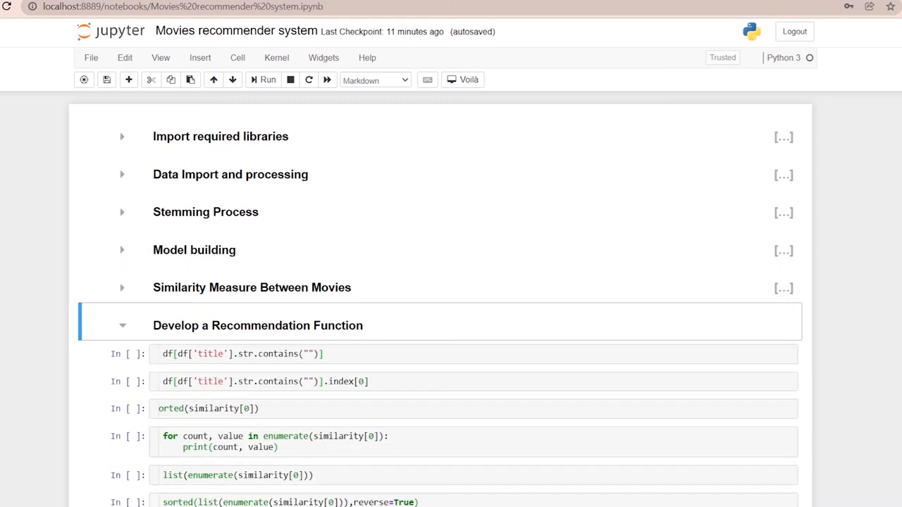
{"action": "mouse_move", "coordinate": [641, 388]}
{"action": "type", "text": "The Lord of the Rings: The Fellowship"}
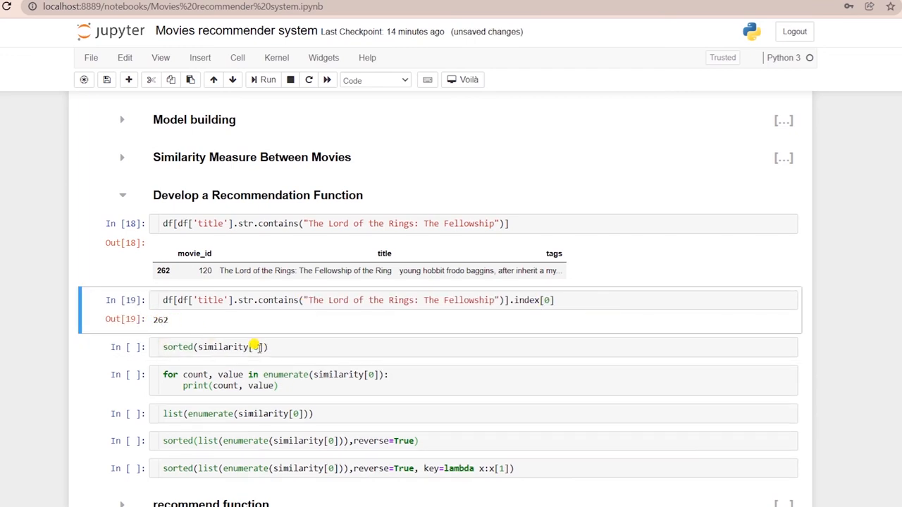
{"action": "type", "text": "262"}
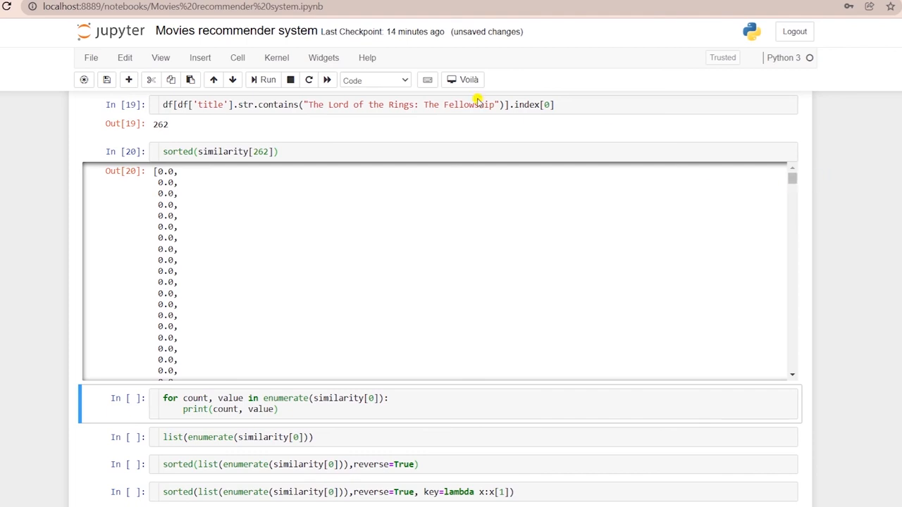
{"action": "mouse_move", "coordinate": [301, 145]}
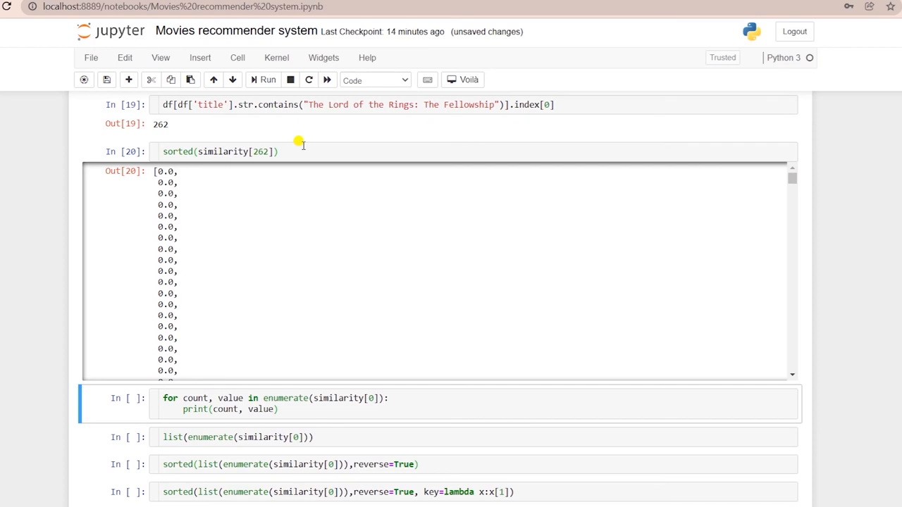
{"action": "mouse_move", "coordinate": [162, 257]}
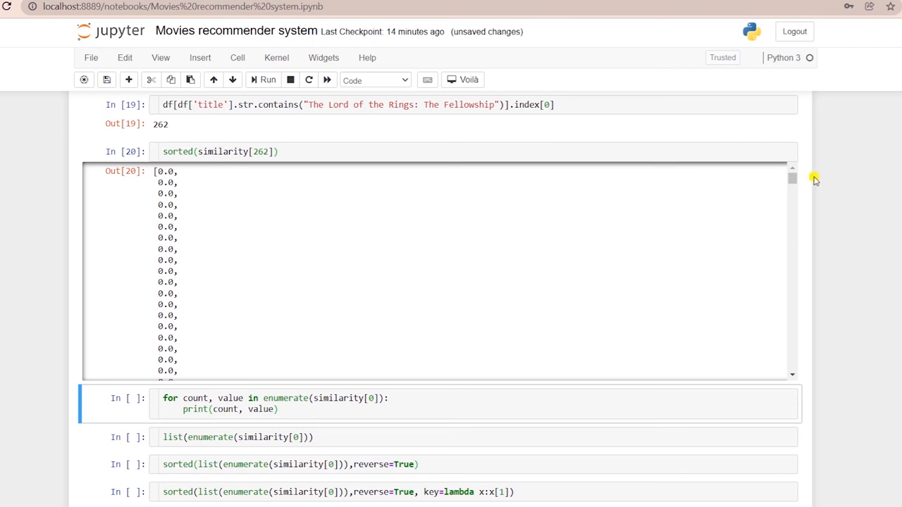
{"action": "mouse_move", "coordinate": [301, 143]}
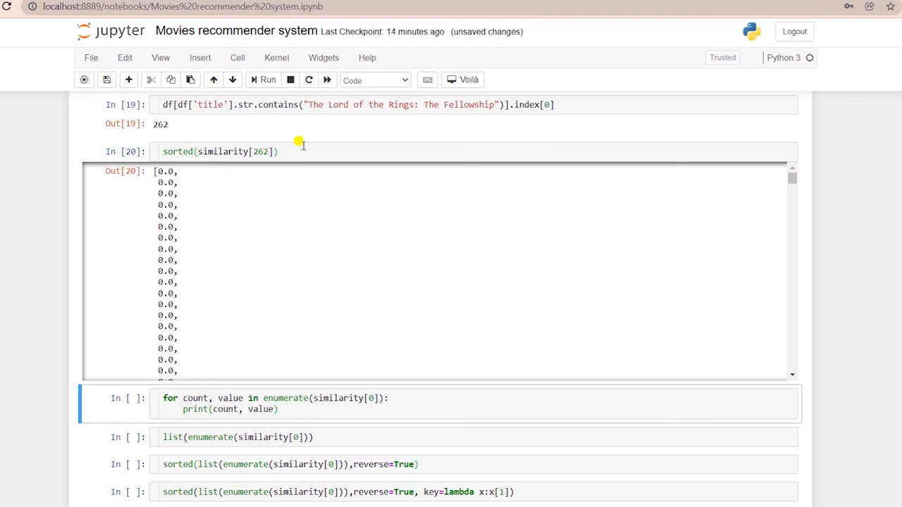
Step: Enumerate similarity[262] and list the index-score pairs for movie 262
{"action": "left_click", "coordinate": [266, 389]}
{"action": "type", "text": "262"}
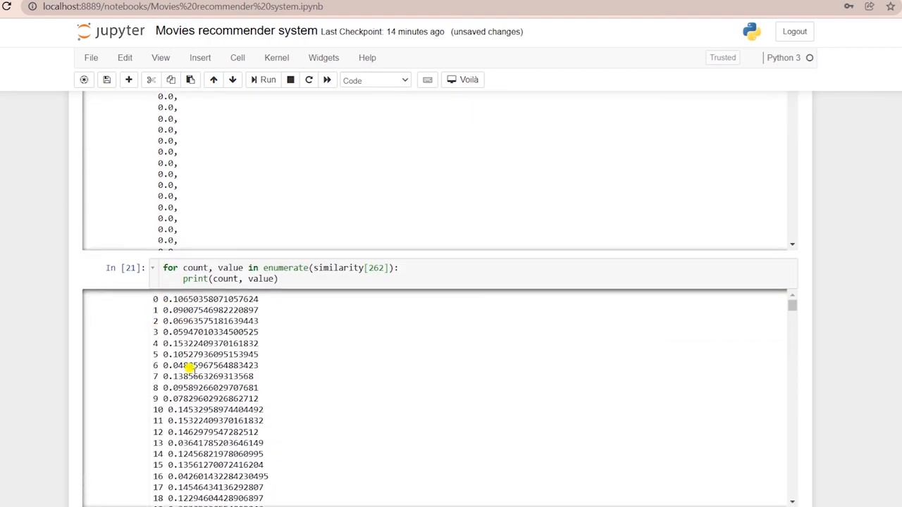
{"action": "scroll", "scroll_direction": "down", "scroll_amount": 3}
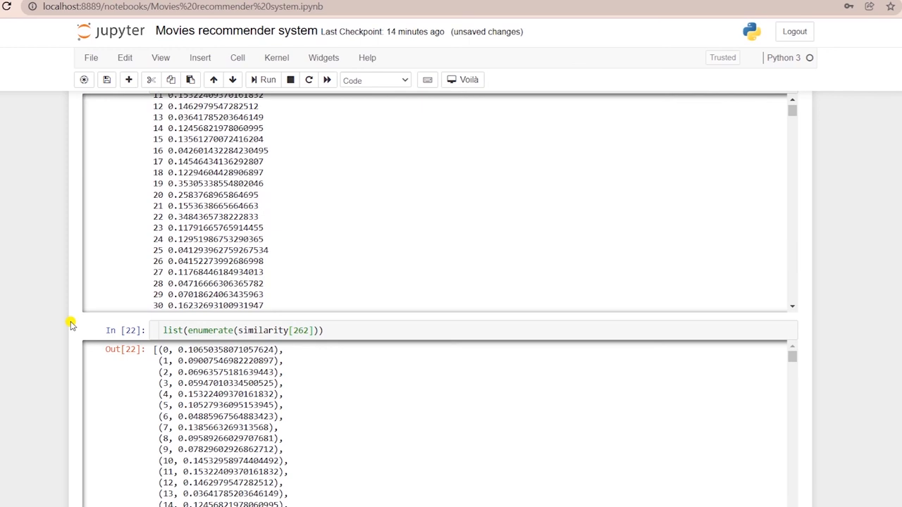
{"action": "scroll", "scroll_direction": "down", "scroll_amount": 3}
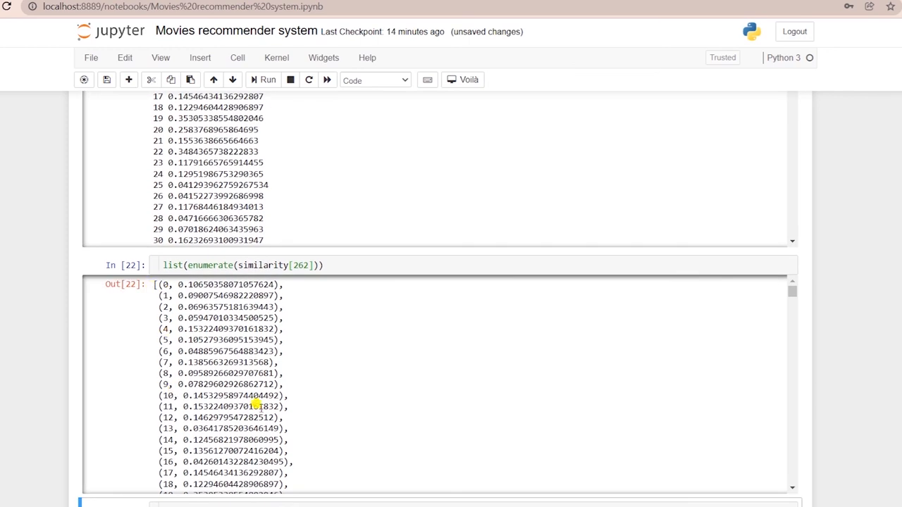
{"action": "scroll", "scroll_direction": "down", "scroll_amount": 3}
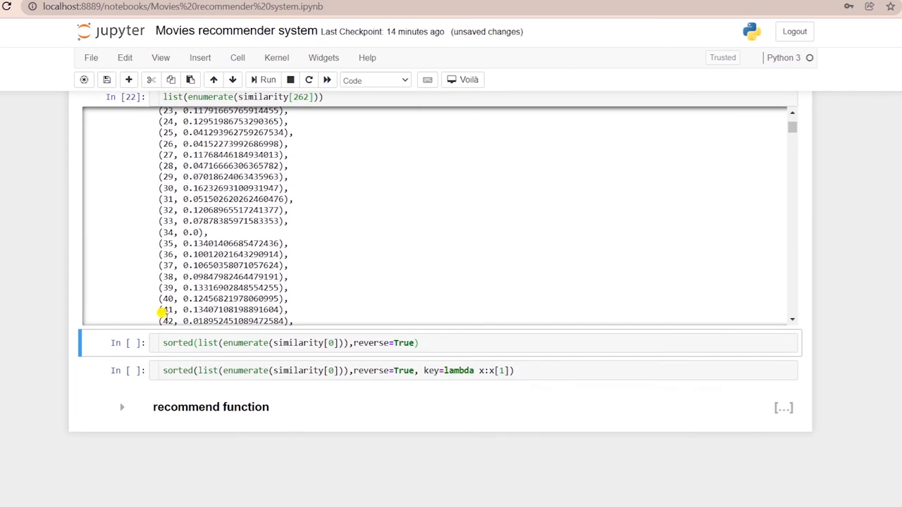
{"action": "left_click", "coordinate": [329, 344]}
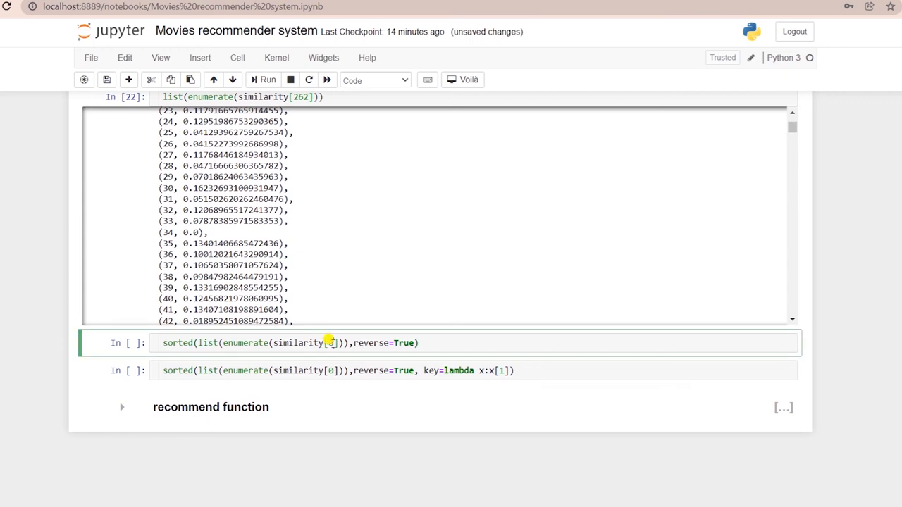
{"action": "type", "text": "262"}
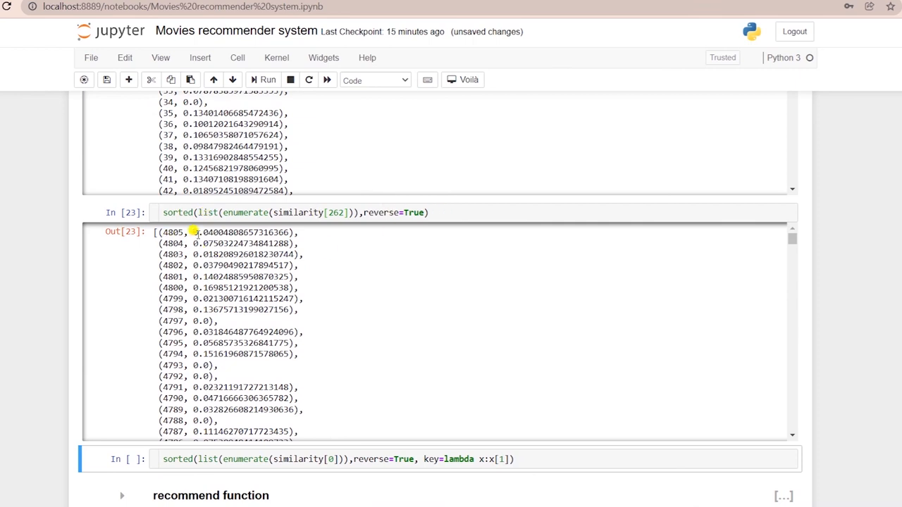
{"action": "mouse_move", "coordinate": [200, 231]}
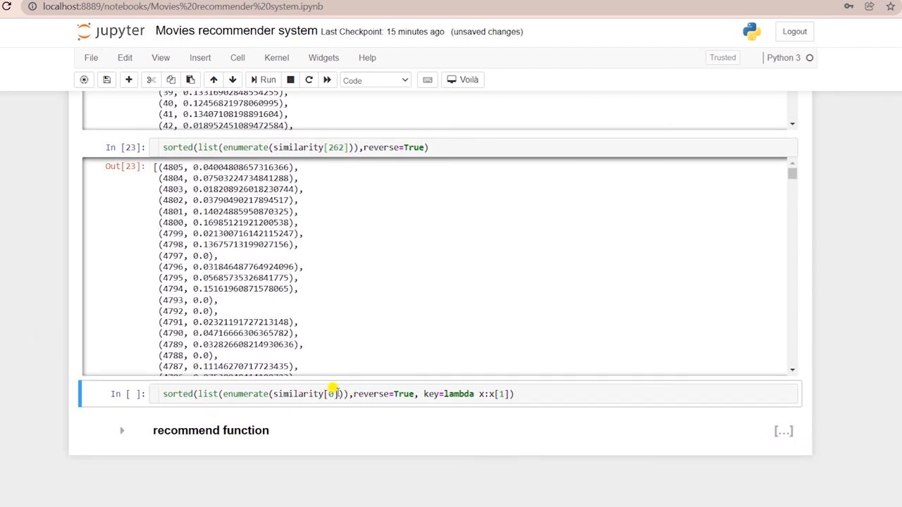
Step: Sort movie 262's pairs by score with key=lambda x:x[1] in reverse order
{"action": "type", "text": "262"}
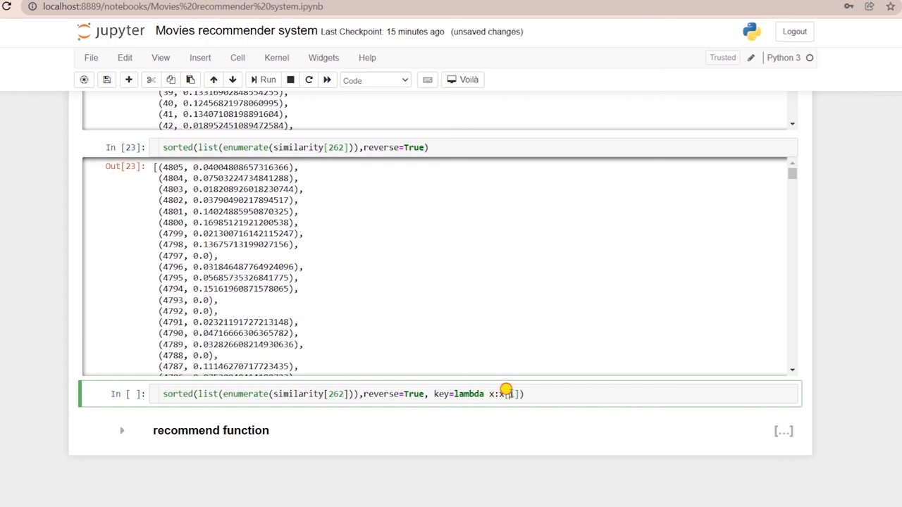
{"action": "type", "text": "[1]"}
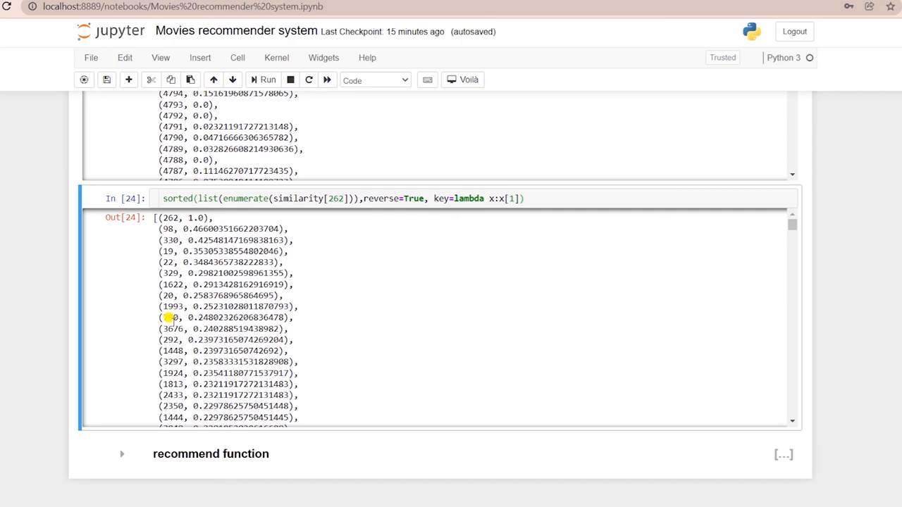
{"action": "scroll", "scroll_direction": "down", "scroll_amount": 3}
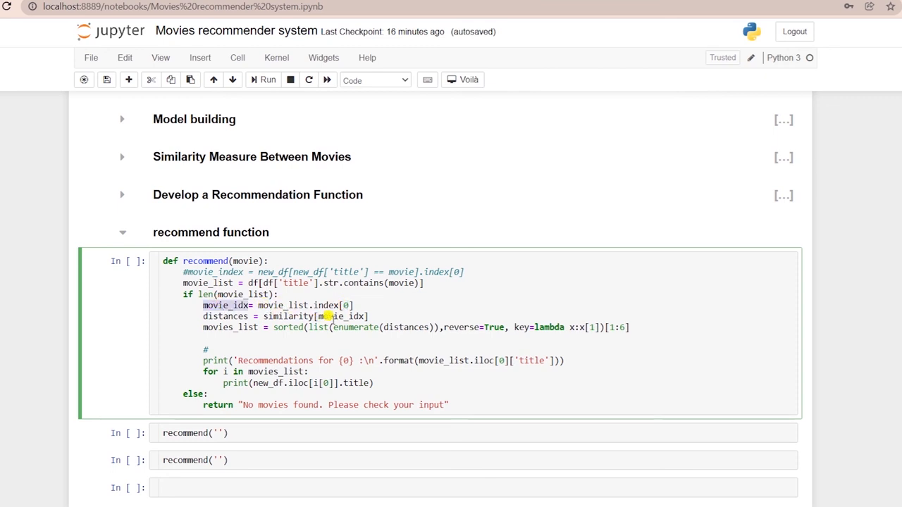
Step: Define recommend(movie) printing df.iloc[i[0]].title for the five most similar movies
{"action": "double_click", "coordinate": [341, 316]}
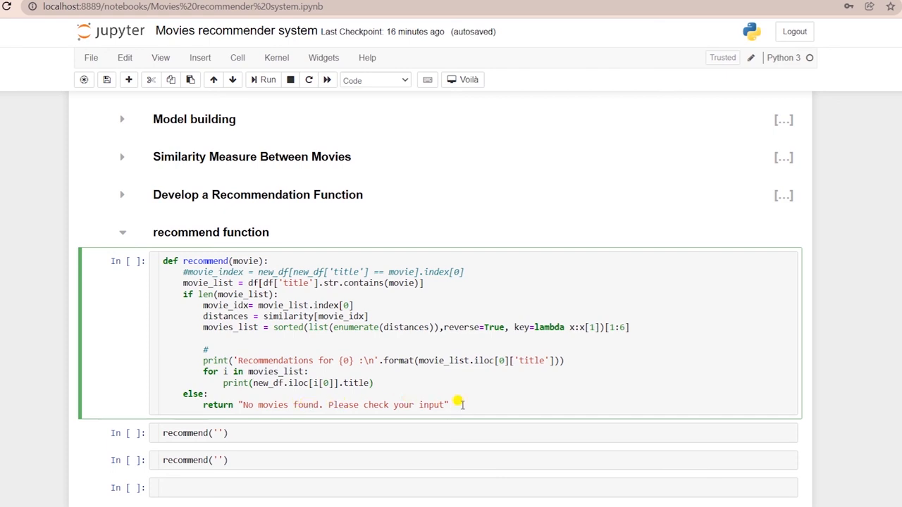
{"action": "left_click", "coordinate": [262, 79]}
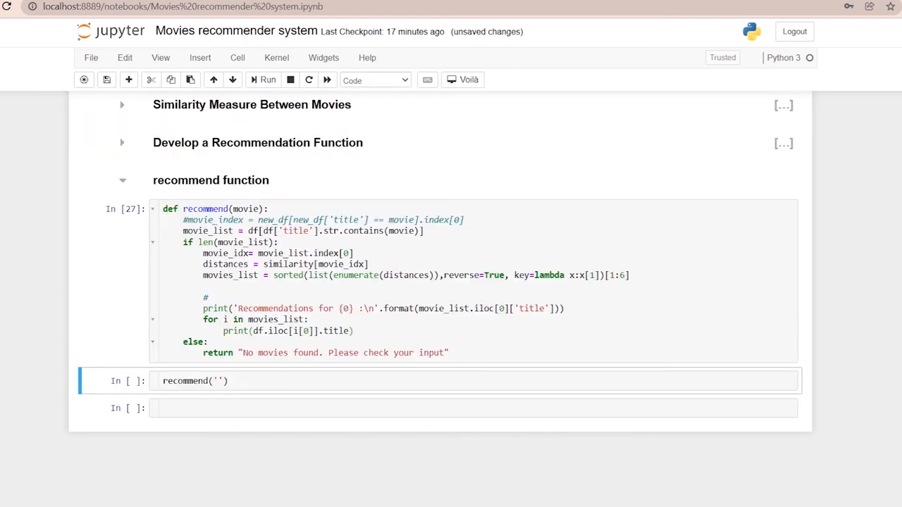
Step: Fill recommend() calls with The Lord of the Rings: The Fellowship of the Ring and 'The Matrix'
{"action": "left_click", "coordinate": [195, 381]}
{"action": "type", "text": "The Lord of the Rings: The Fellowship of the Ring"}
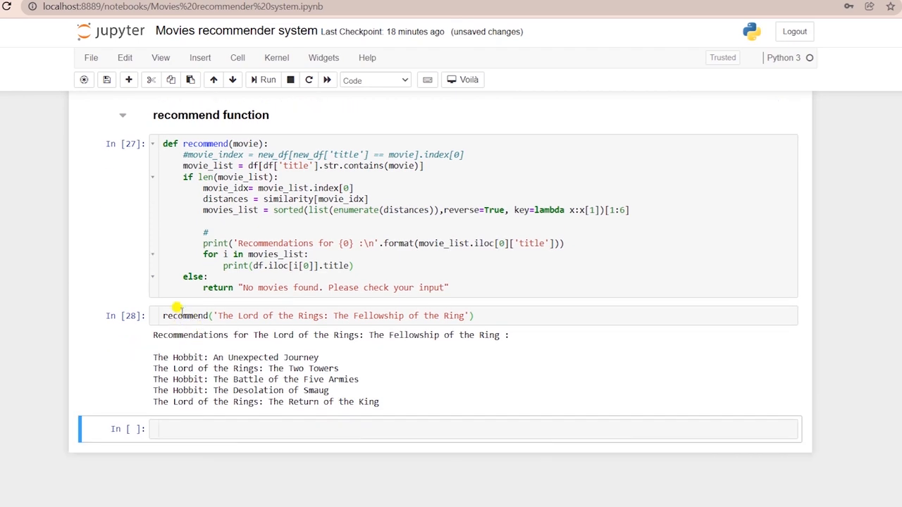
{"action": "left_click", "coordinate": [183, 316]}
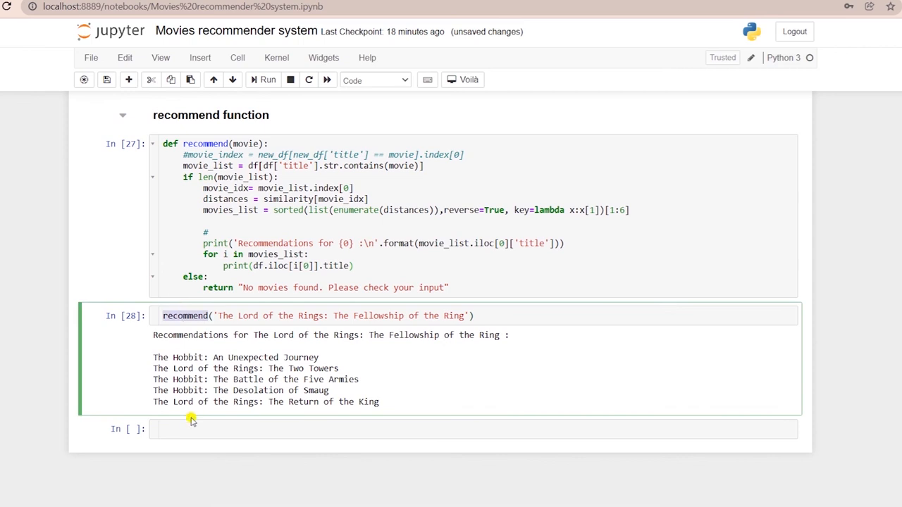
{"action": "type", "text": "recommend()"}
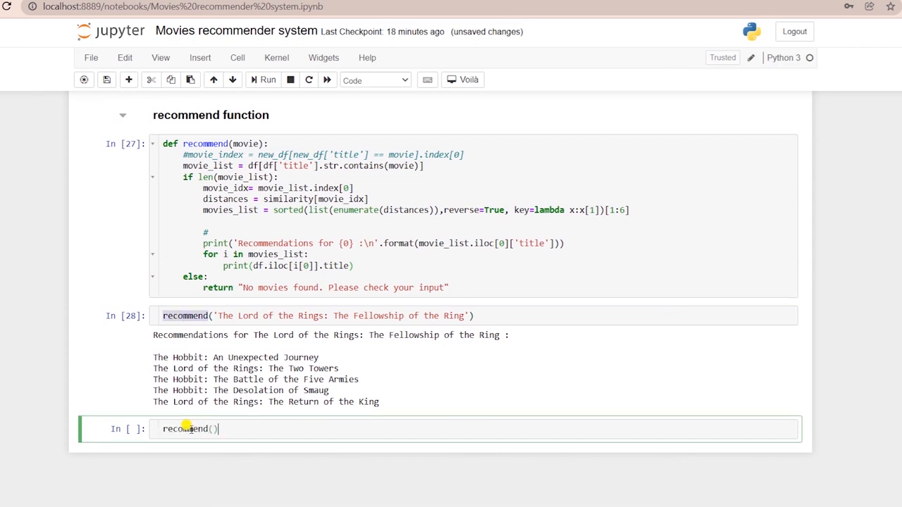
{"action": "type", "text": "'The'"}
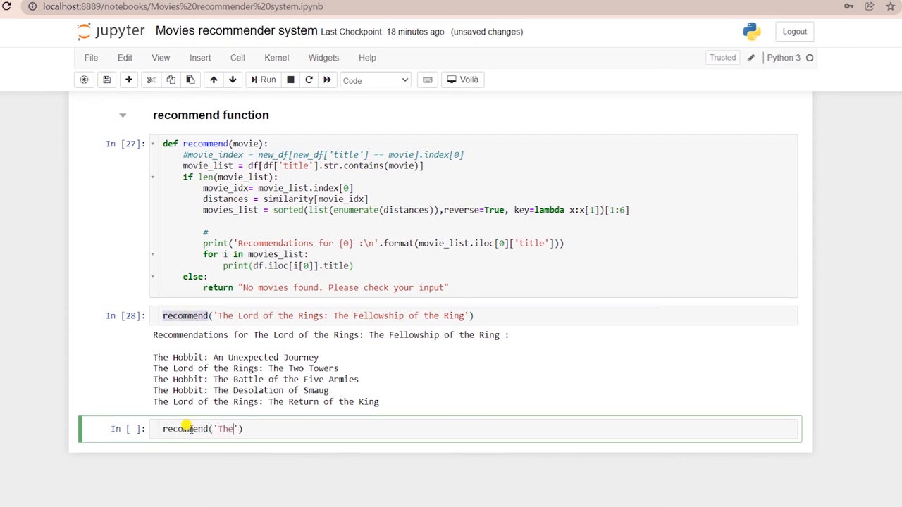
{"action": "type", "text": "Matrix"}
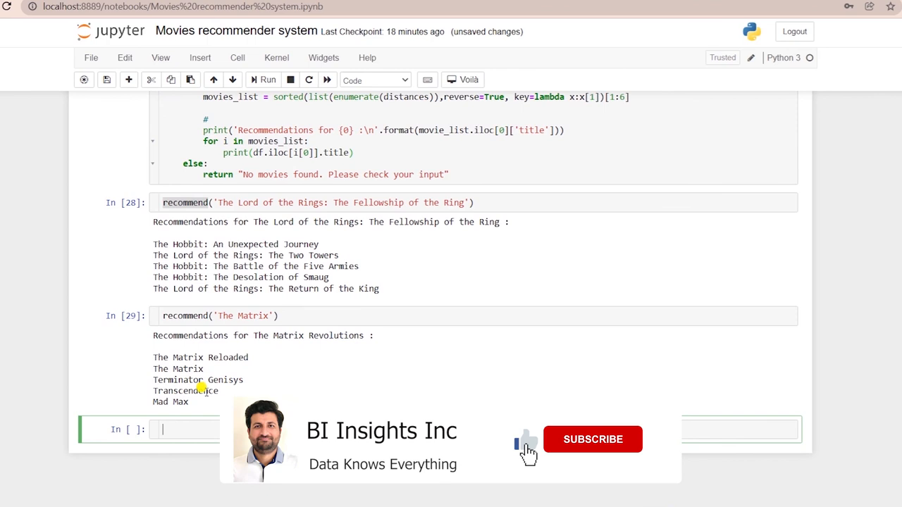
Step: Run both recommend calls to print five similar titles for each movie
{"action": "left_click", "coordinate": [592, 440]}
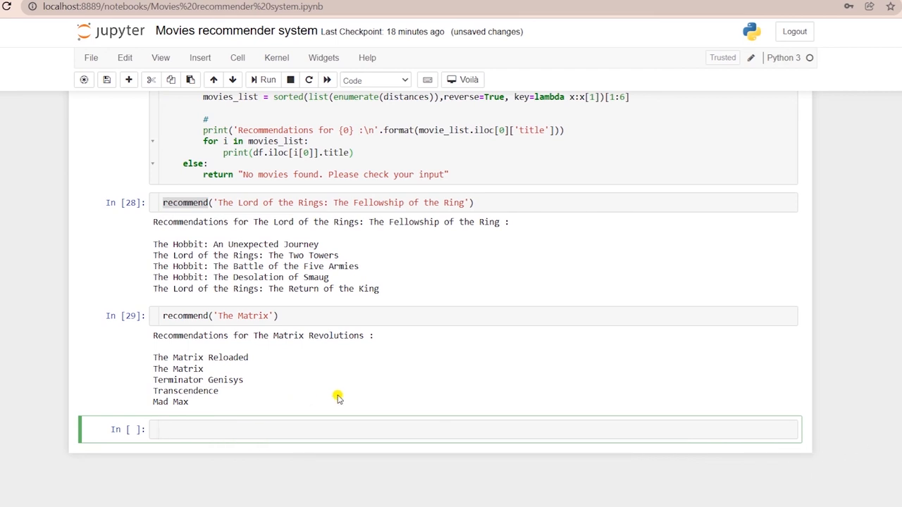
{"action": "left_click", "coordinate": [352, 316]}
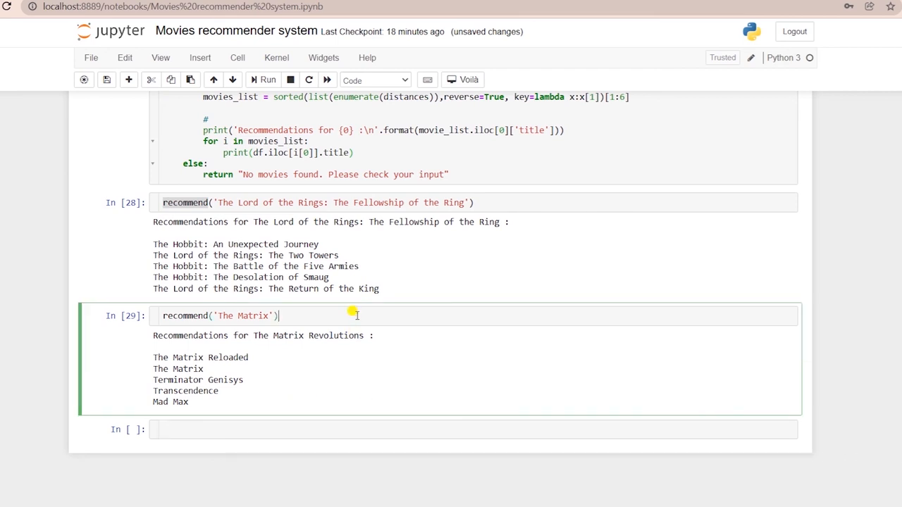